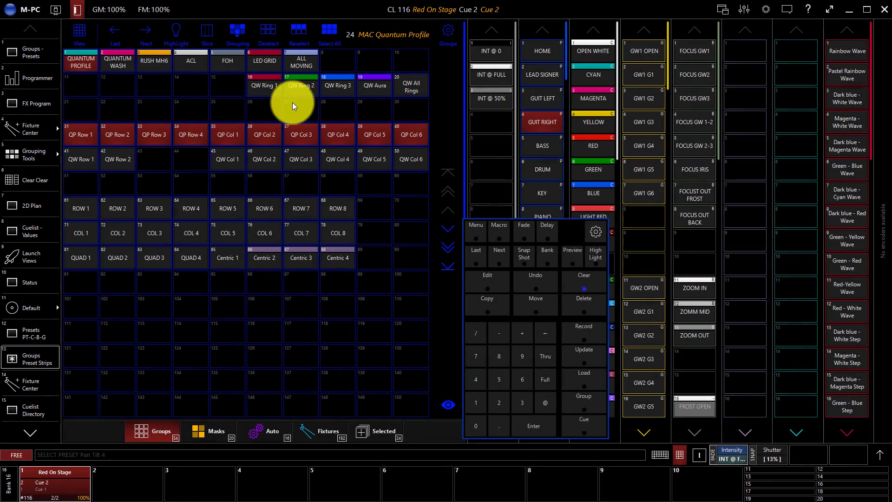
mouse_move(476, 185)
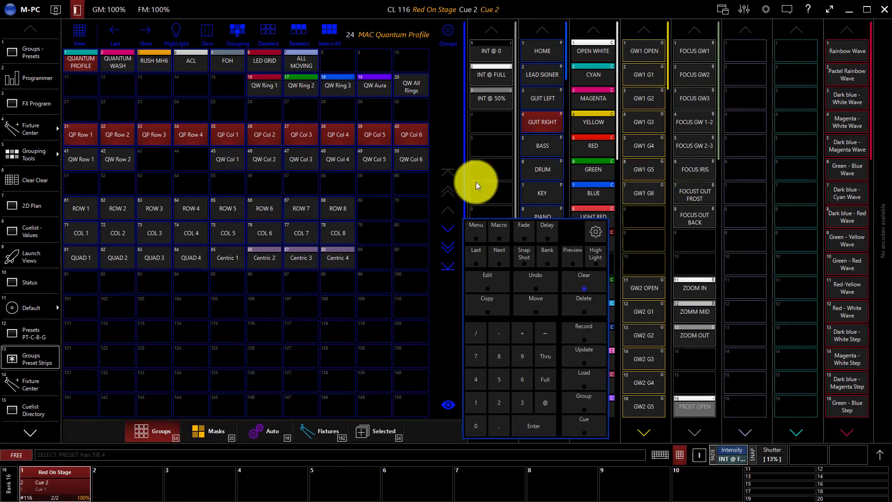
Step: Switch off the Base value in the Record popup's Values row
left_click(583, 326)
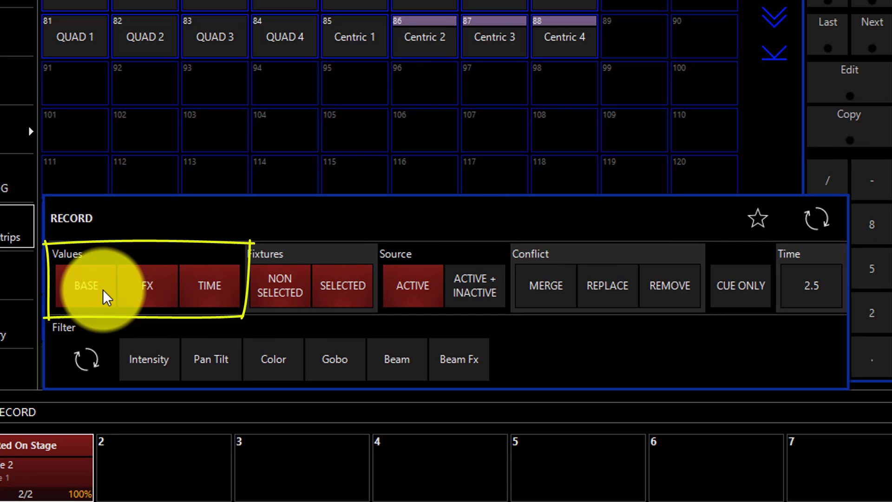
mouse_move(193, 278)
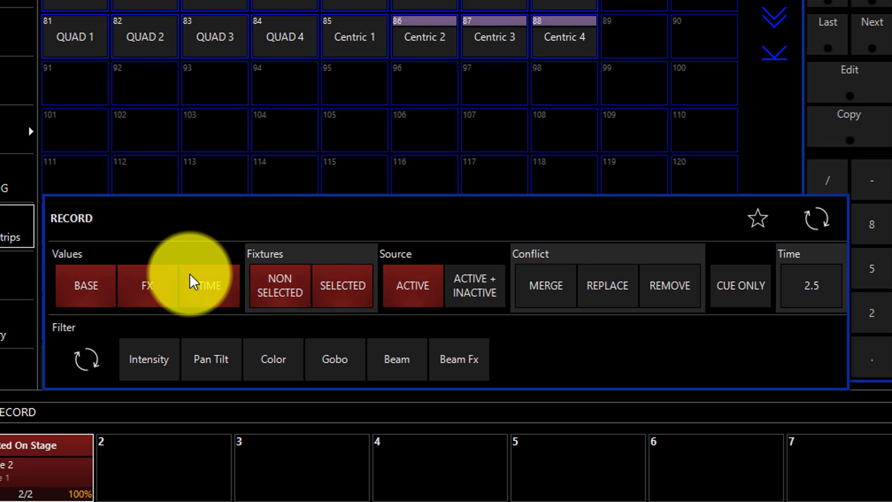
mouse_move(182, 315)
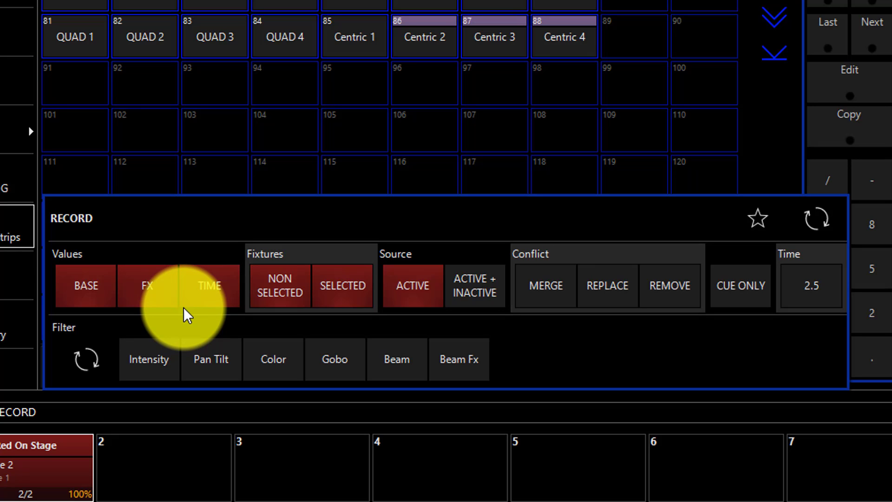
mouse_move(142, 253)
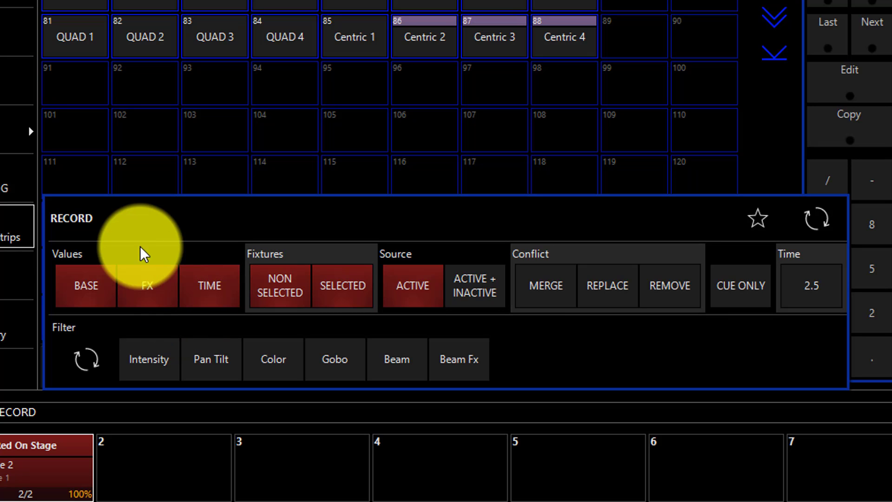
mouse_move(188, 267)
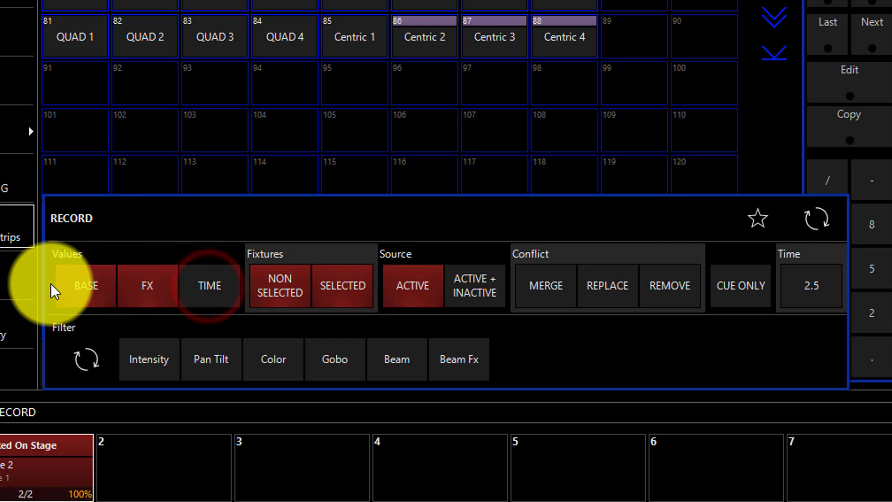
mouse_move(120, 284)
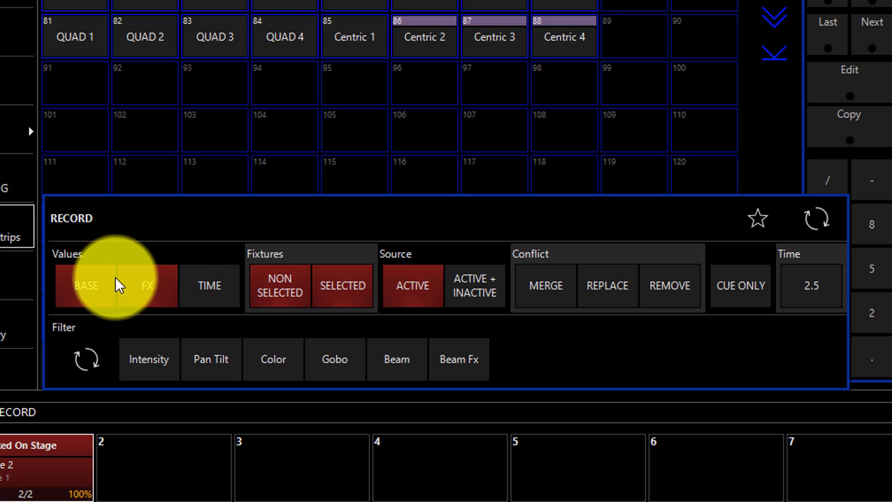
left_click(86, 286)
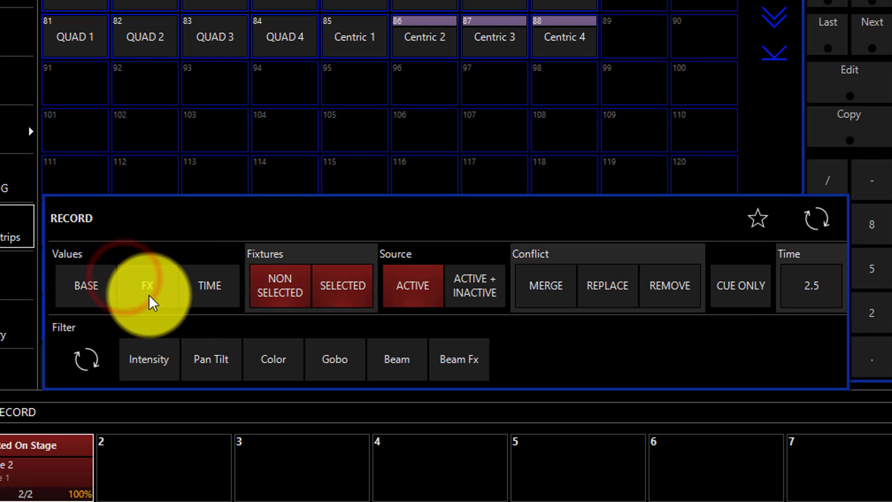
mouse_move(118, 262)
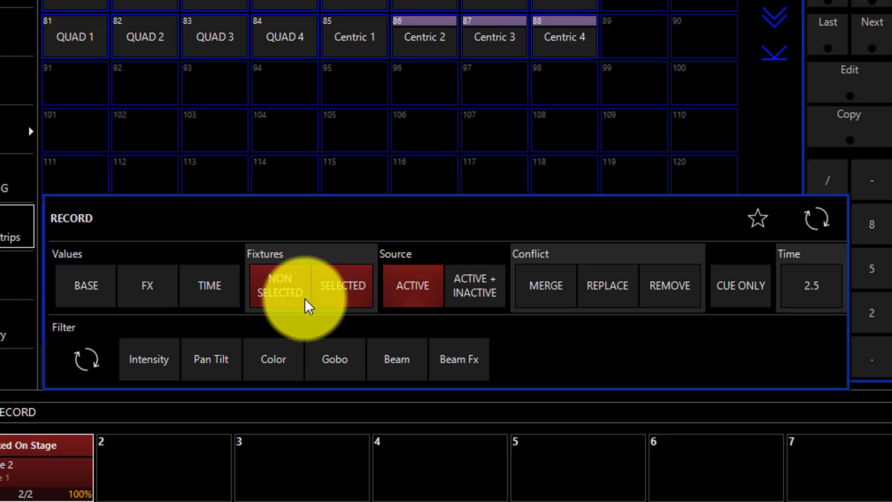
mouse_move(295, 300)
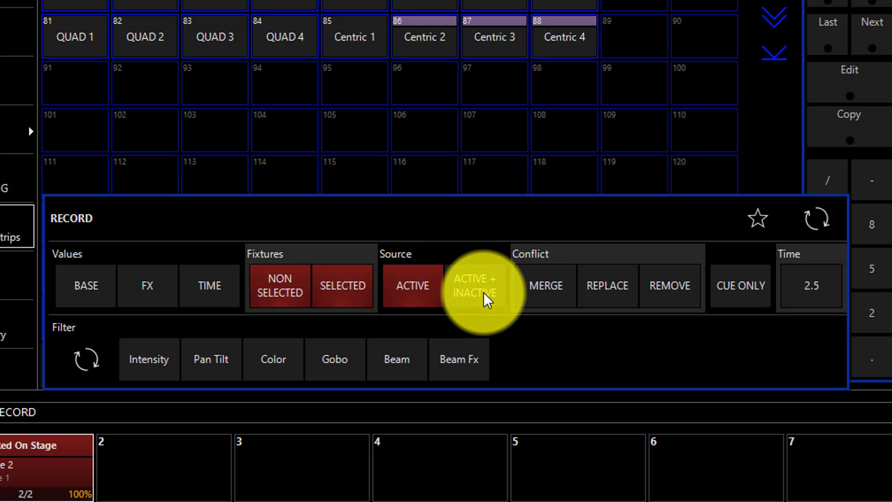
mouse_move(506, 307)
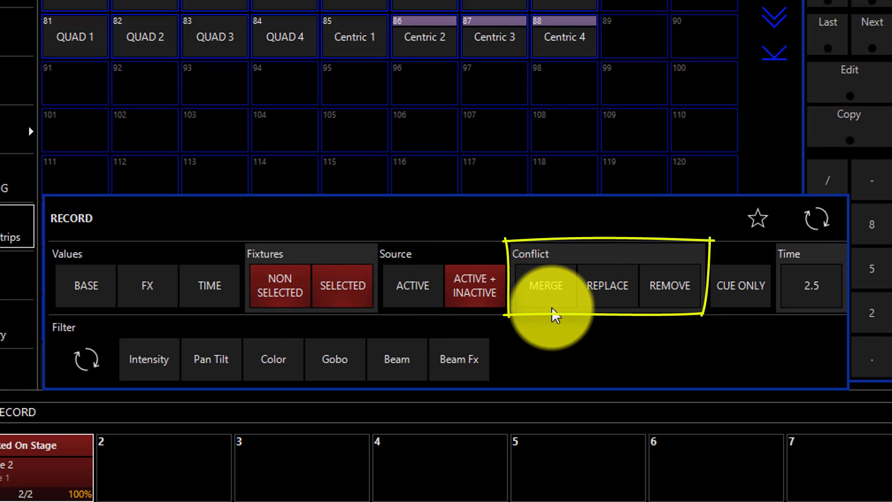
mouse_move(557, 307)
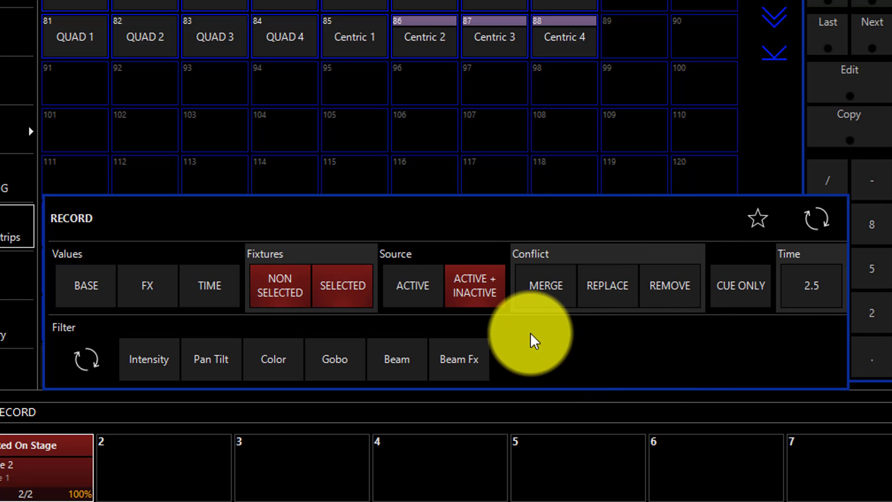
mouse_move(517, 316)
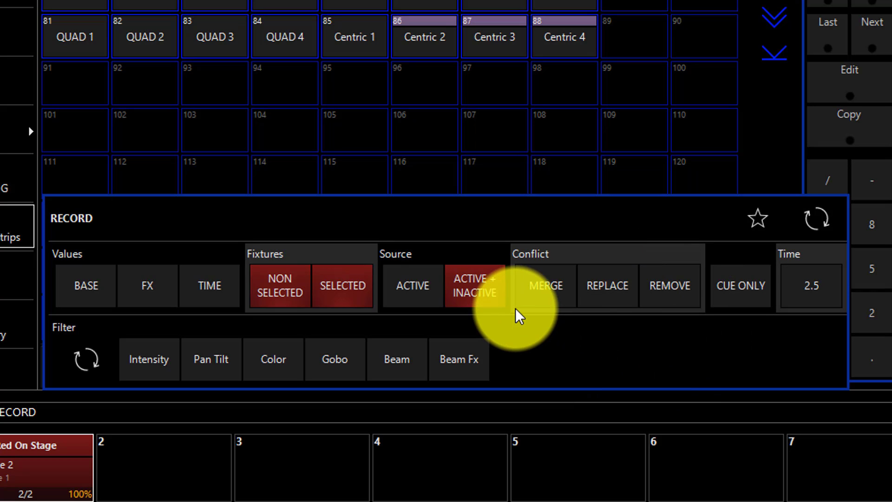
mouse_move(544, 284)
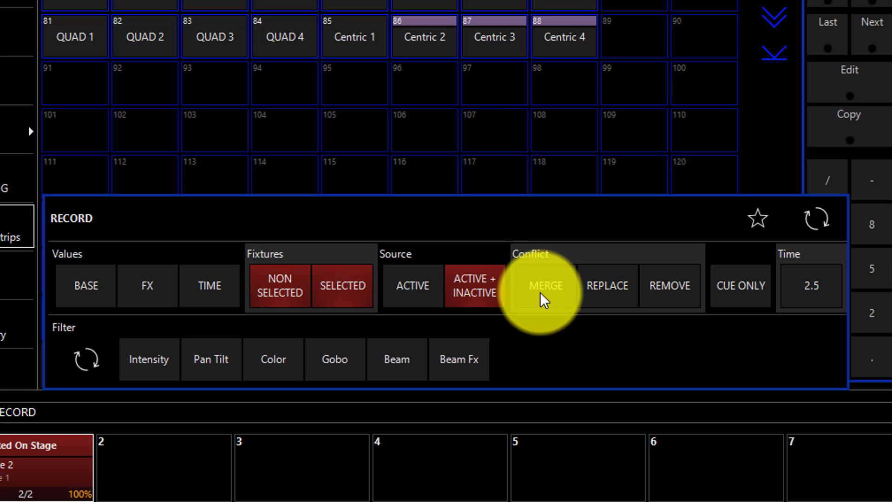
mouse_move(648, 300)
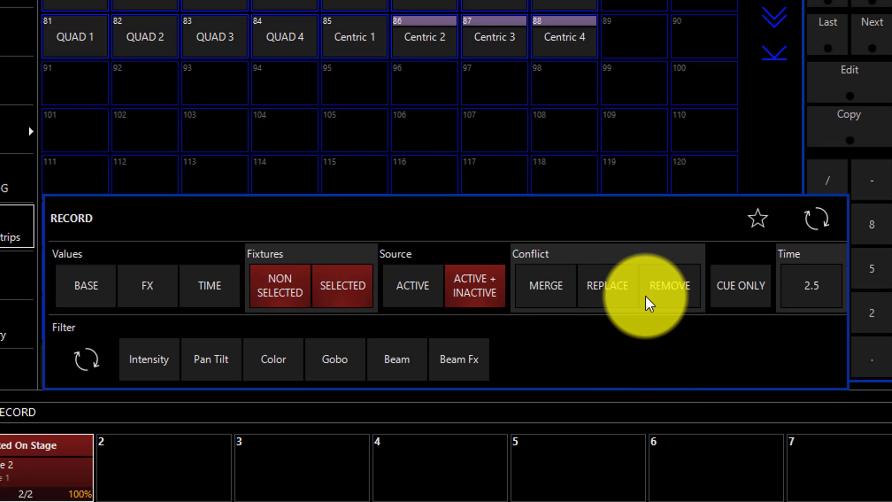
mouse_move(607, 307)
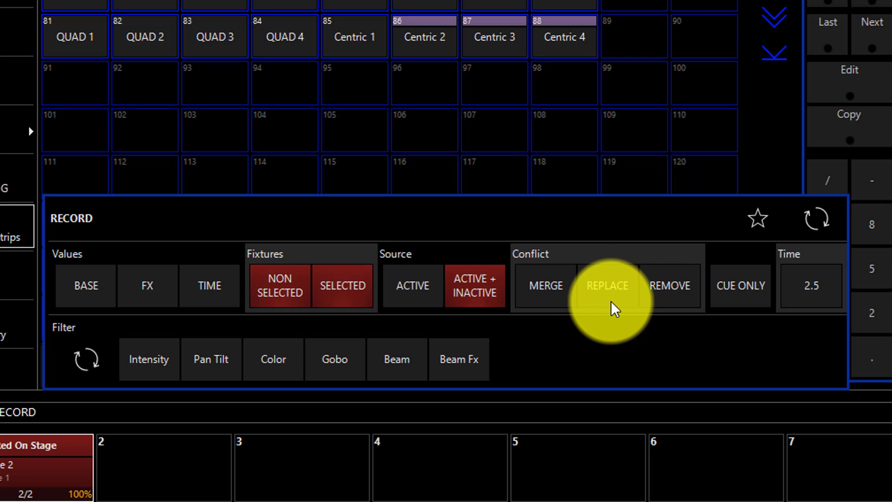
mouse_move(670, 285)
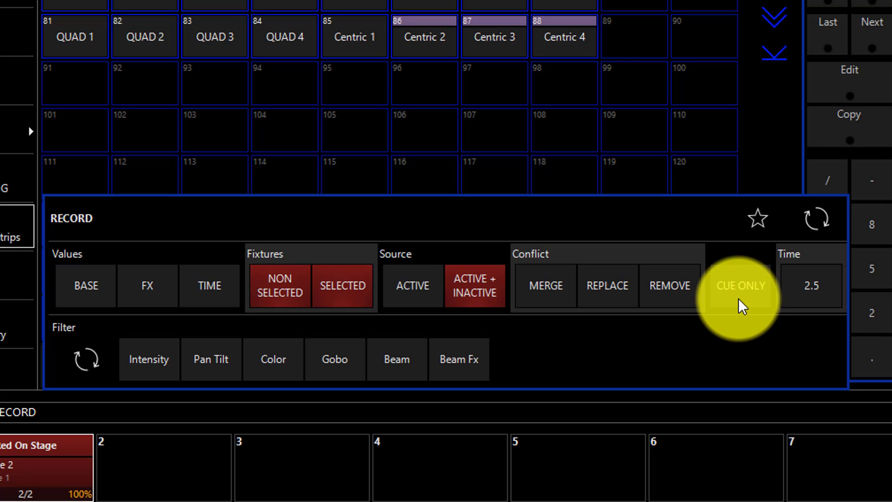
mouse_move(810, 300)
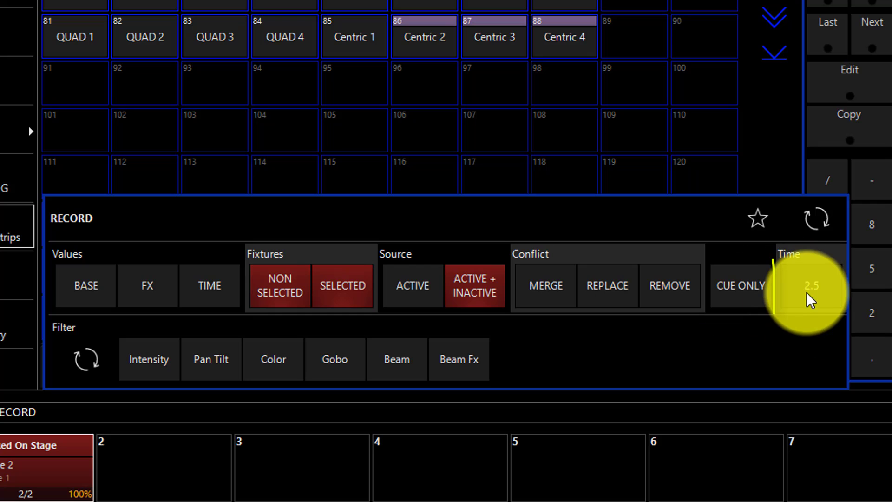
left_click(812, 285)
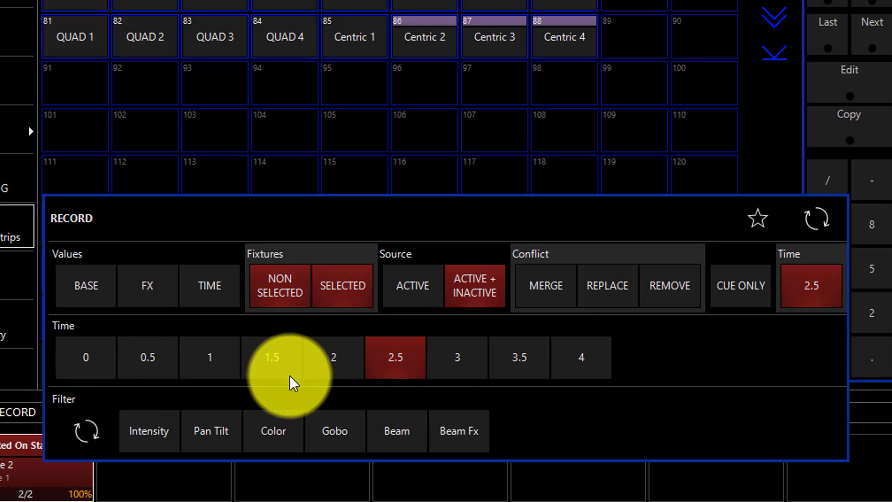
mouse_move(563, 405)
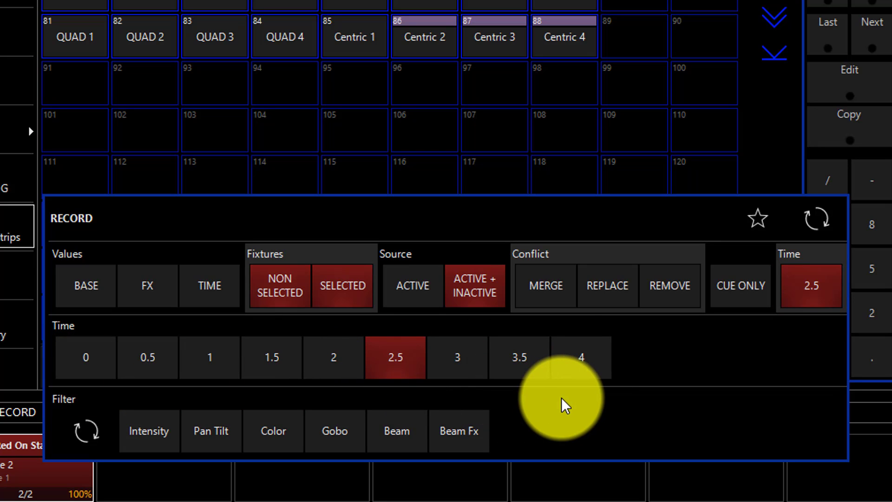
mouse_move(688, 335)
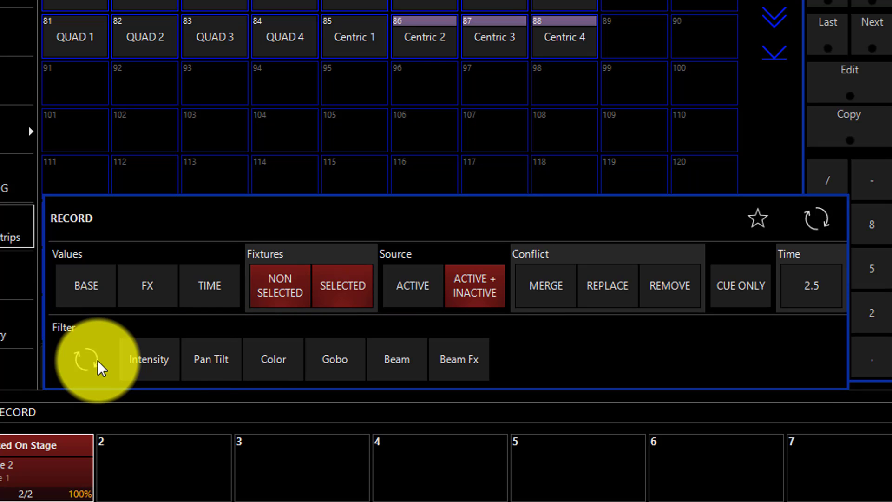
Step: Try the Intensity filter, then limit the record filter to Color only
left_click(149, 359)
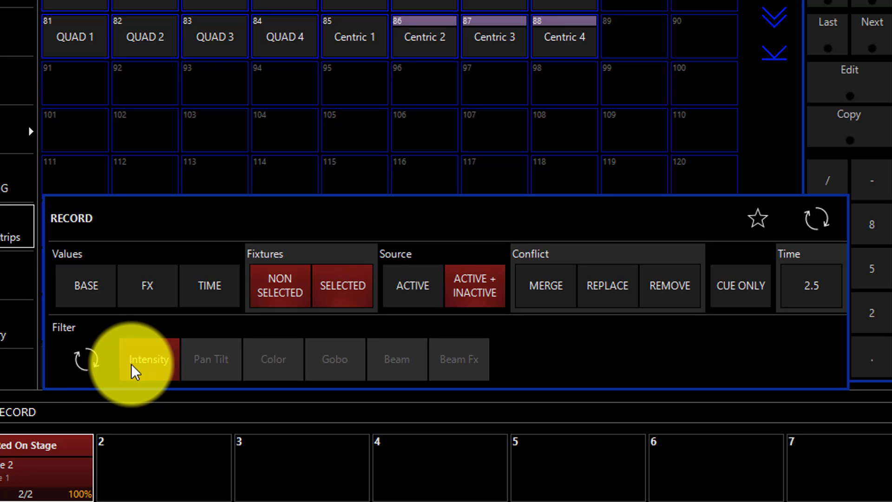
left_click(148, 359)
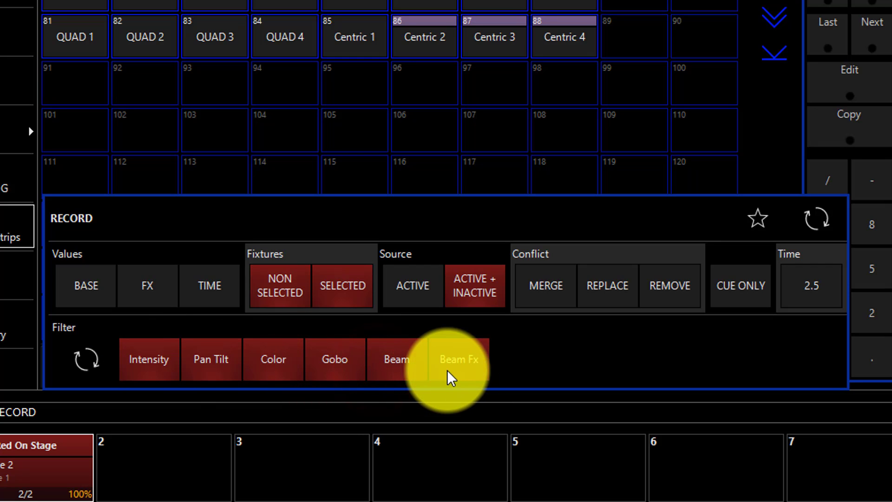
mouse_move(429, 380)
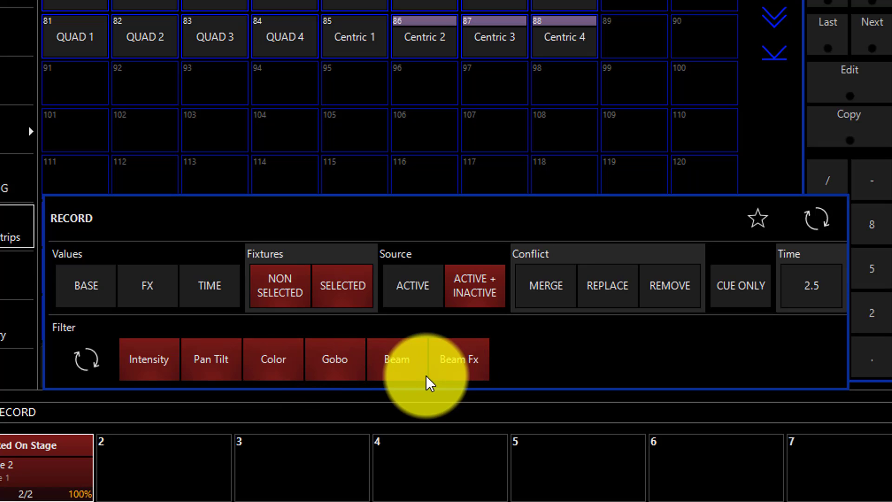
mouse_move(68, 370)
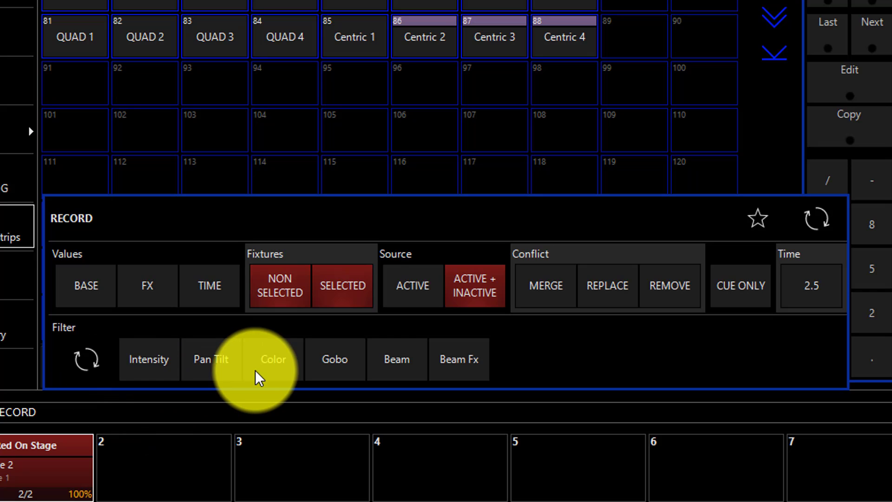
left_click(273, 359)
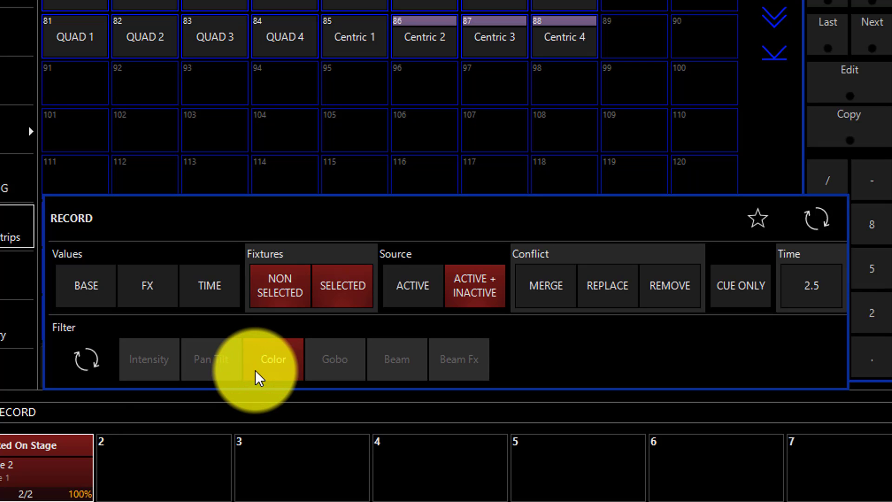